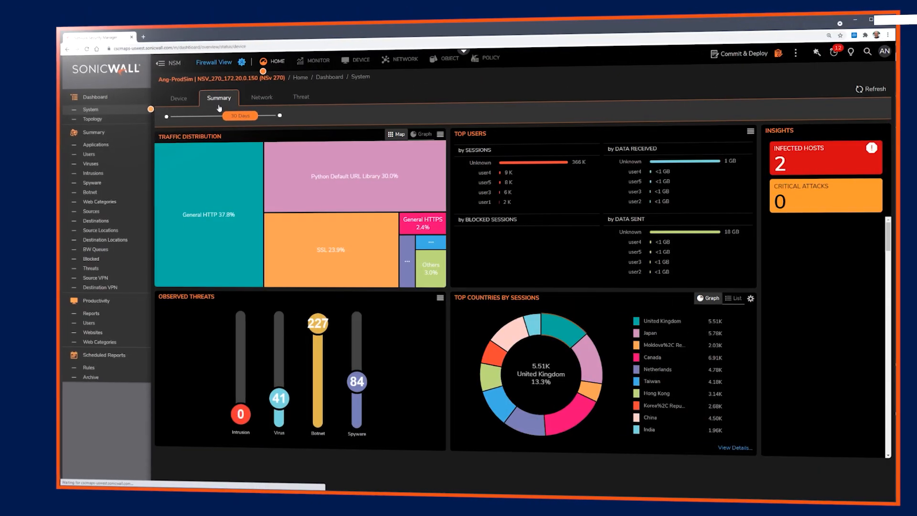
- Show the Network analytics view with top applications, addresses, users and web categories
left_click(261, 97)
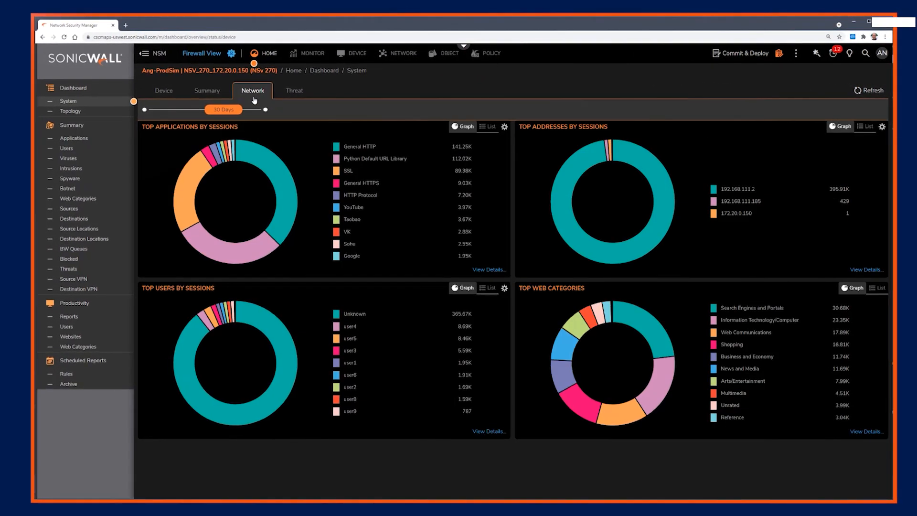
- Return to the Summary view and extend the reporting period to 365 Days
left_click(294, 90)
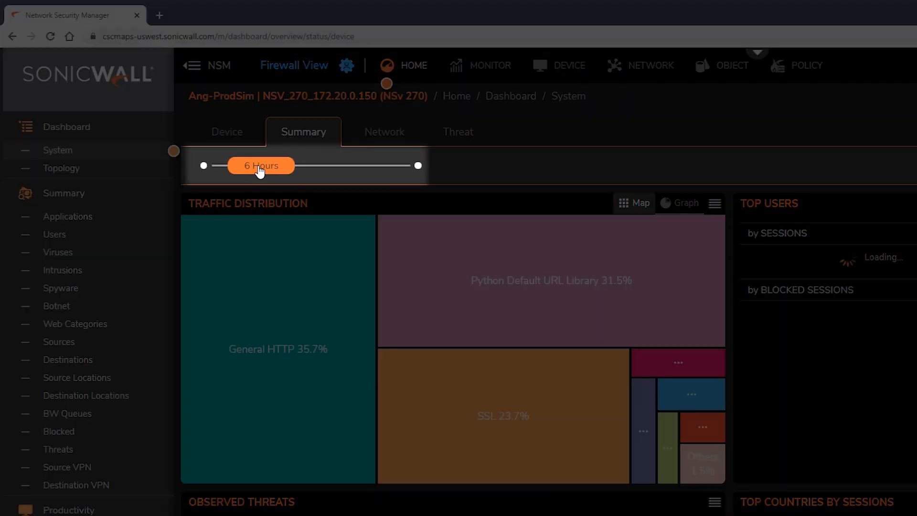
left_click_drag(261, 165, 377, 165)
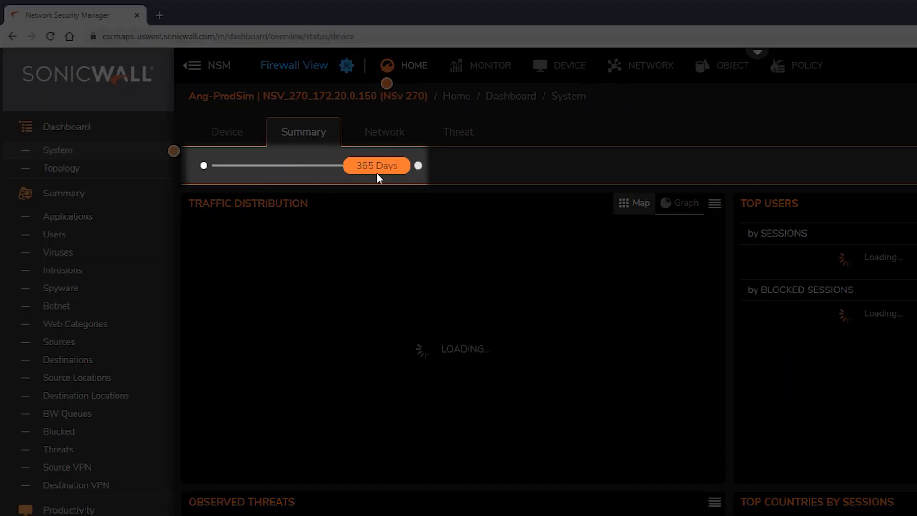